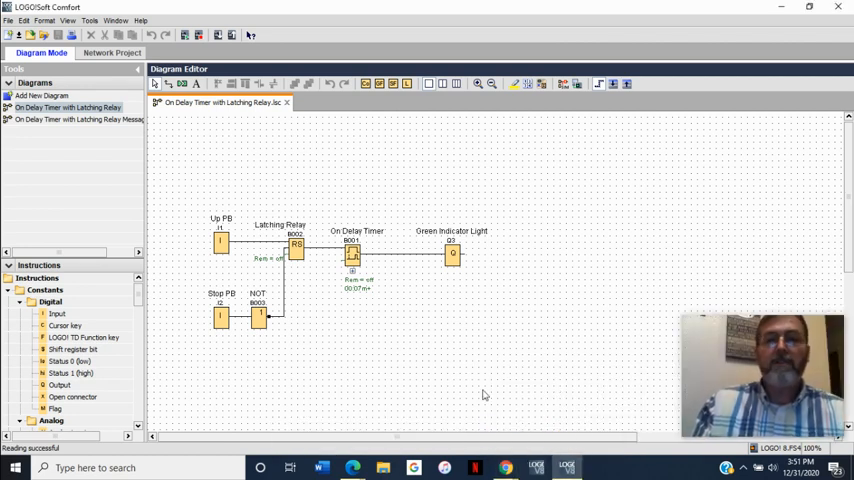
mouse_move(384, 394)
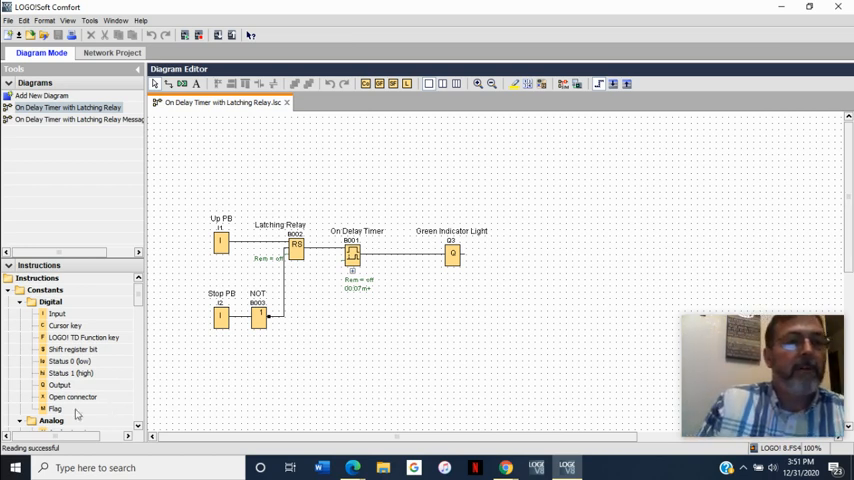
mouse_move(192, 412)
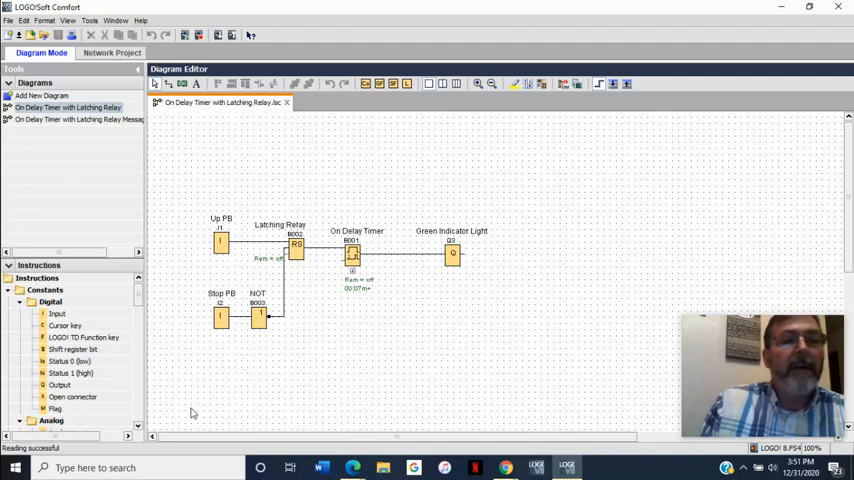
mouse_move(476, 364)
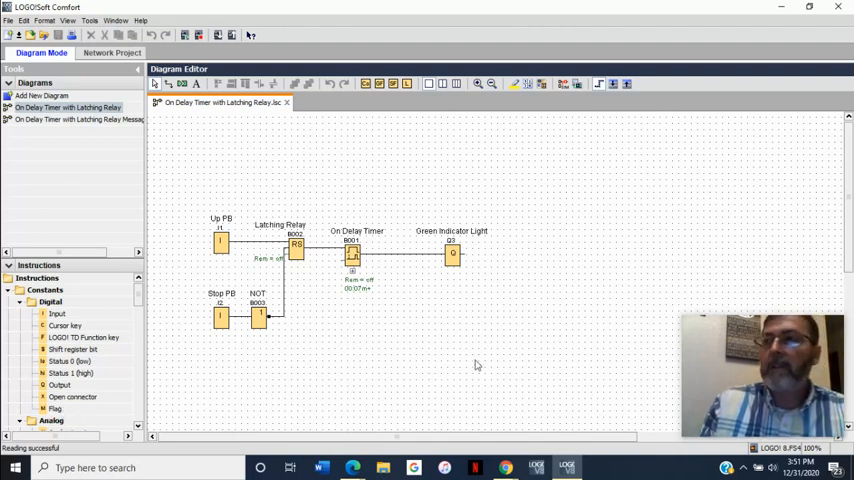
mouse_move(118, 400)
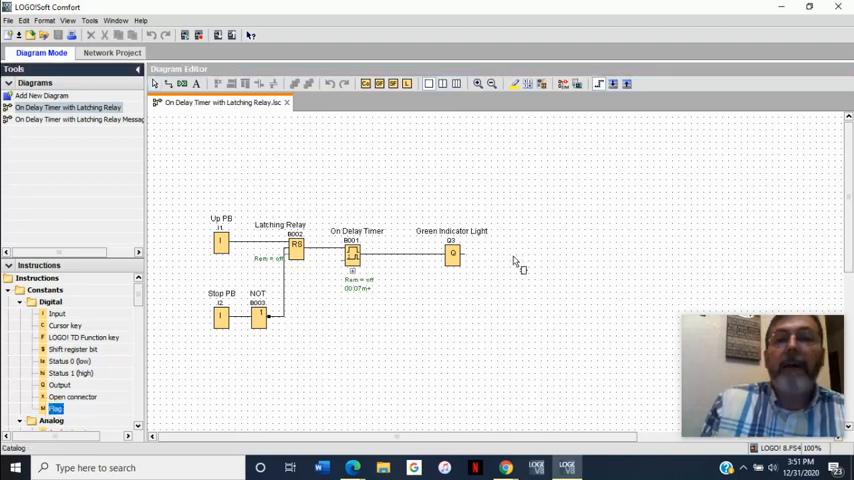
Step: Place a Flag block after output Q1 and set its flag number to M29, the red backlight flag
left_click(514, 260)
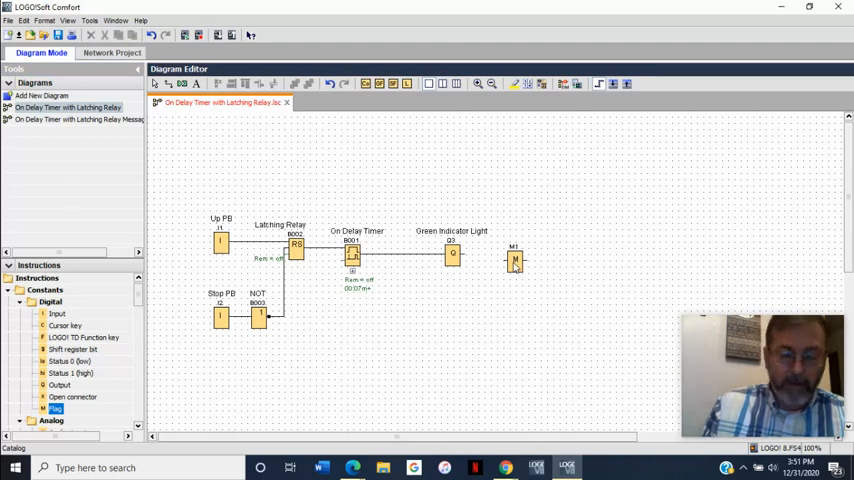
mouse_move(516, 262)
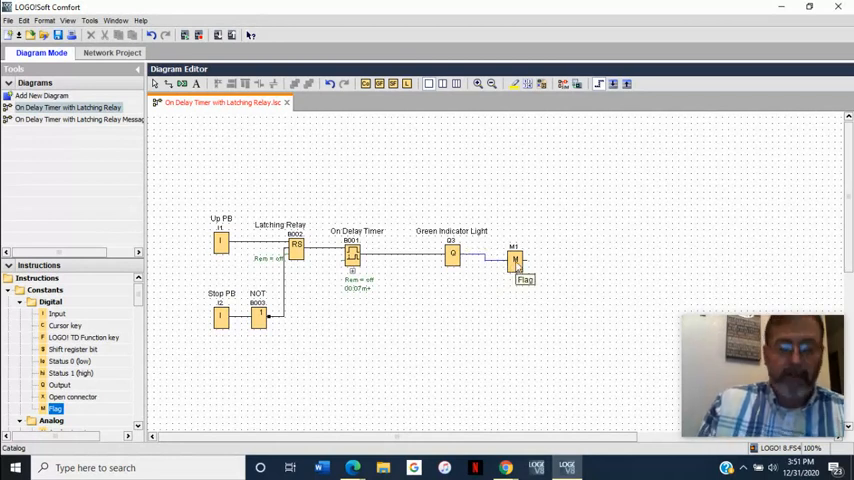
right_click(516, 260)
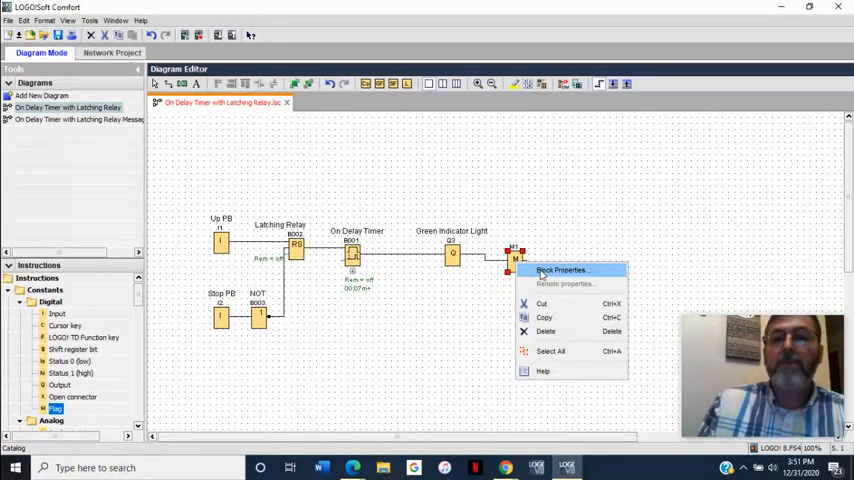
left_click(562, 270)
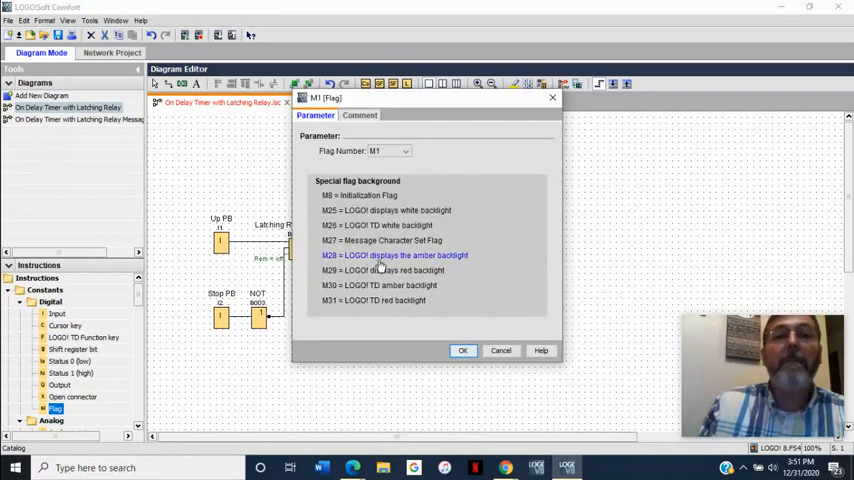
left_click(390, 270)
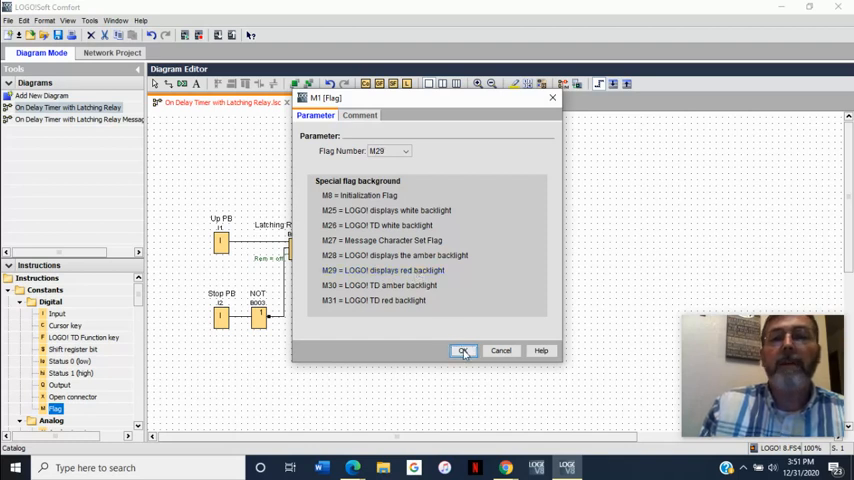
left_click(464, 350)
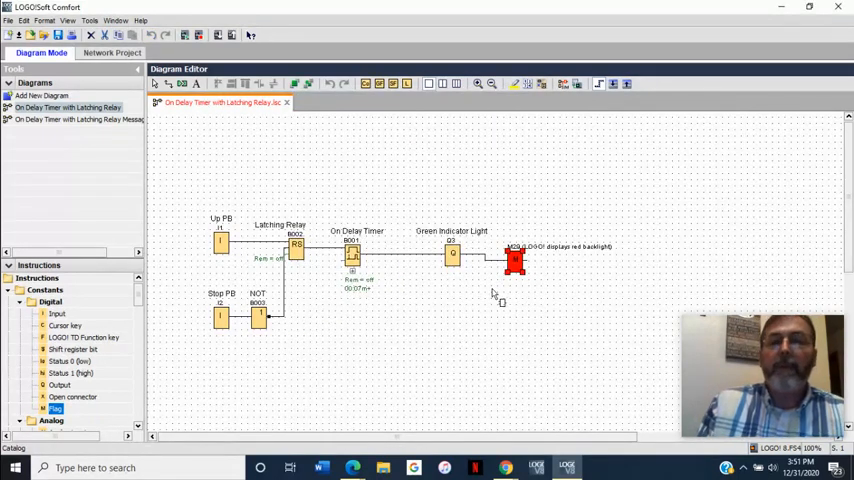
mouse_move(520, 296)
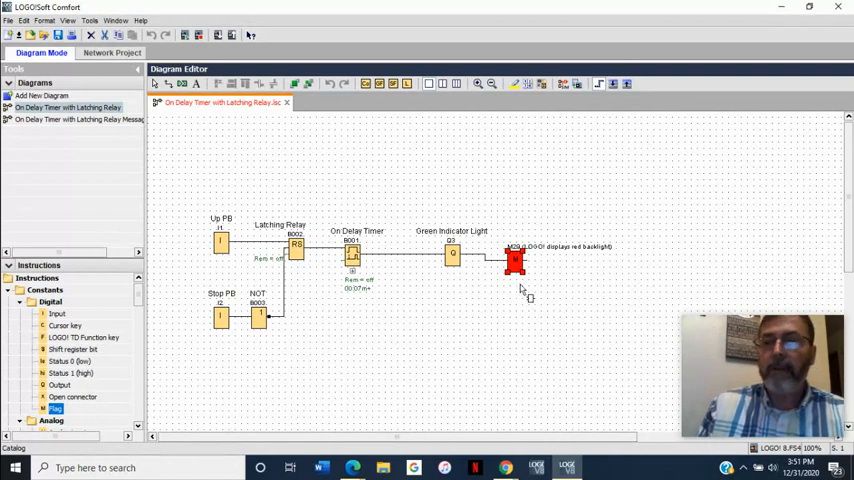
mouse_move(210, 384)
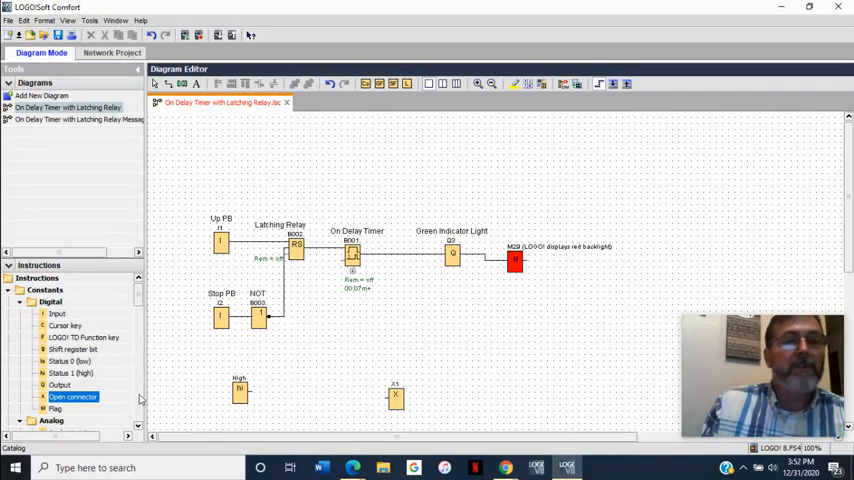
Step: Pick the Message texts function from the Miscellaneous group for the new rung below the timer
scroll("down", 3)
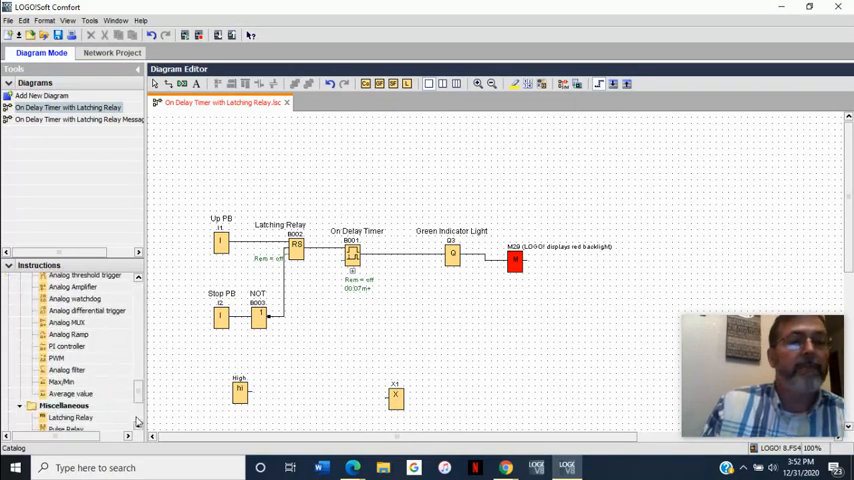
scroll("down", 3)
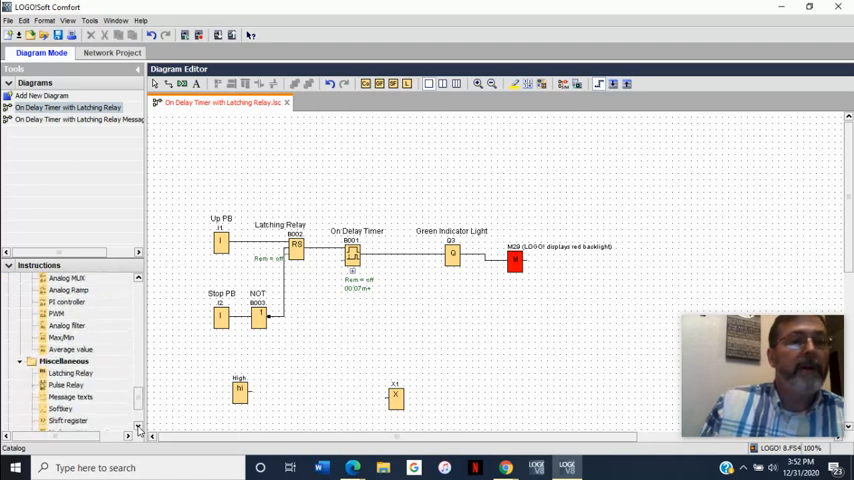
left_click(70, 396)
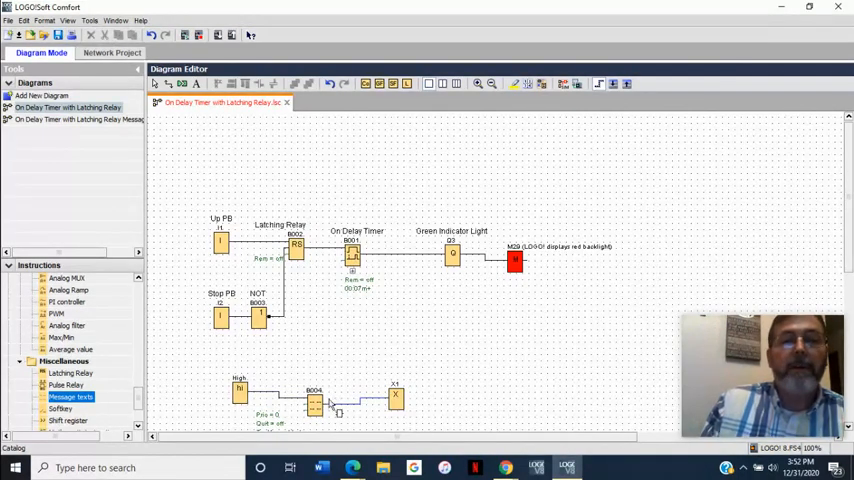
Step: Give message text B004 a name line and insert the remaining time of on-delay timer B001
double_click(316, 400)
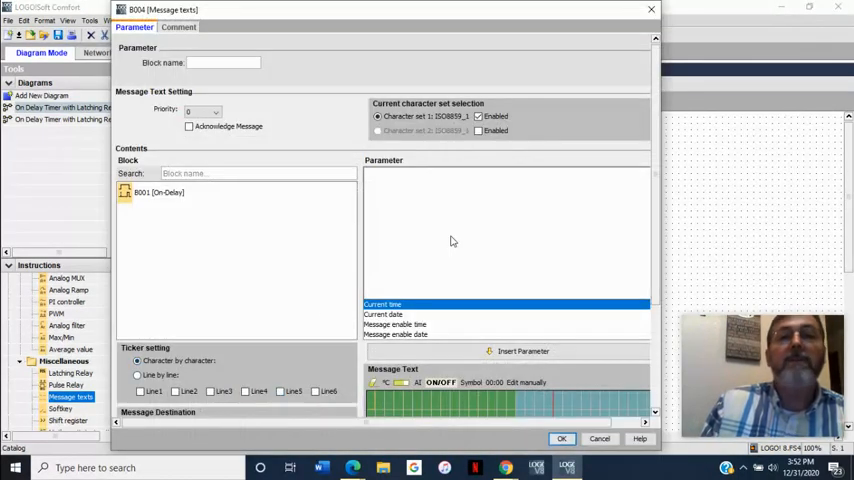
mouse_move(424, 256)
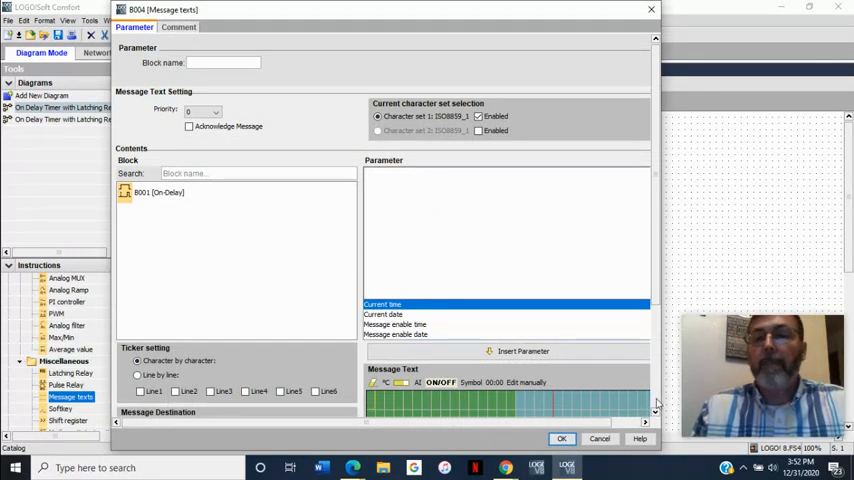
scroll("down", 3)
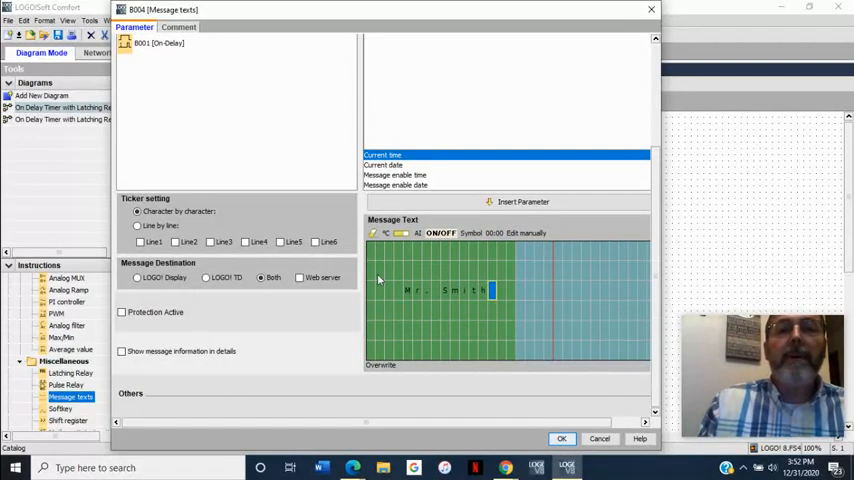
mouse_move(384, 256)
type("Time Remaining")
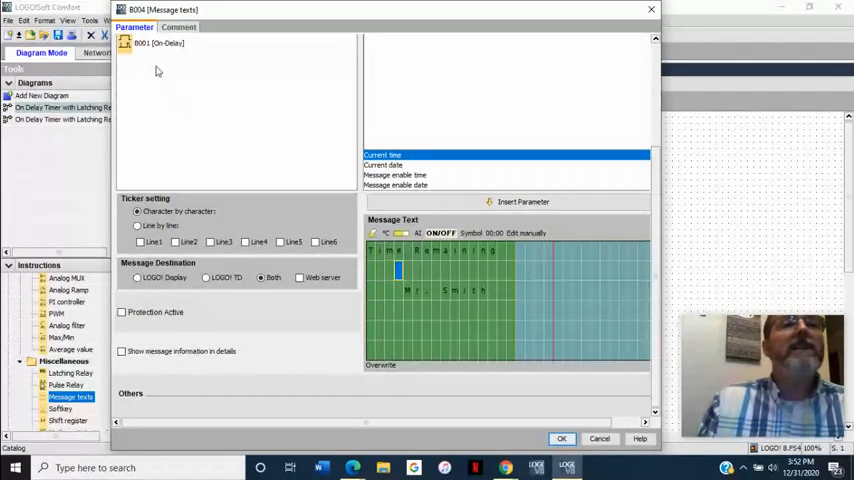
left_click(156, 44)
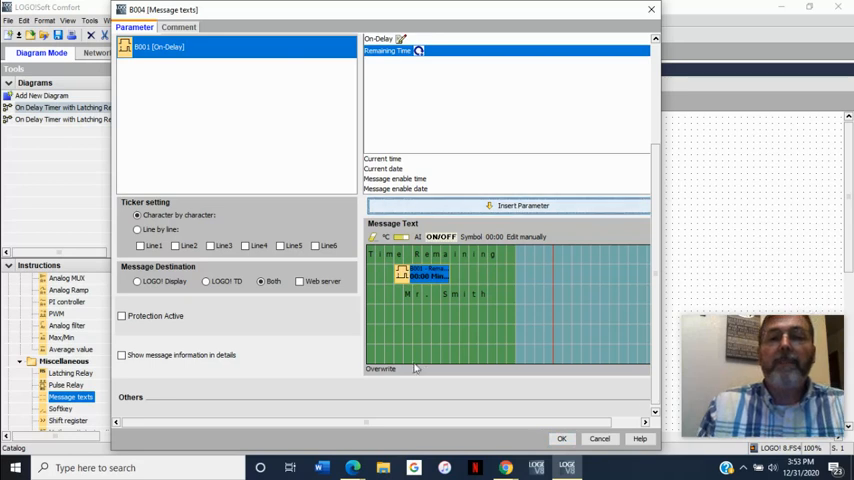
mouse_move(560, 438)
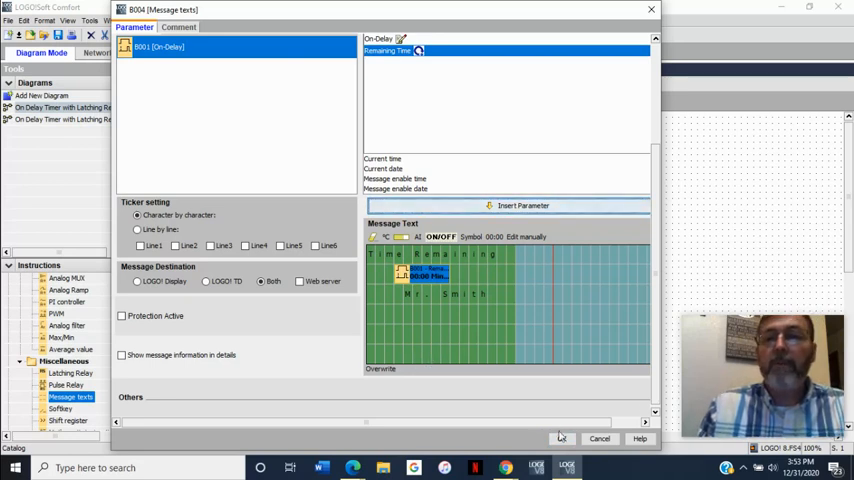
left_click(562, 438)
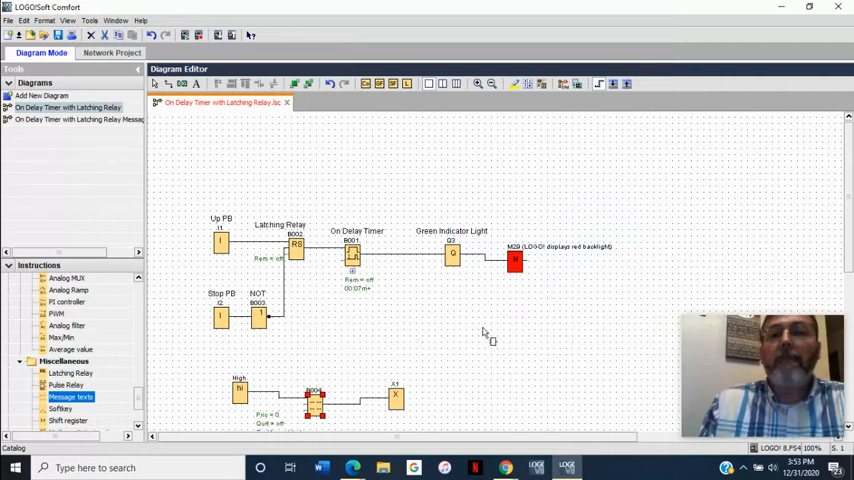
mouse_move(498, 338)
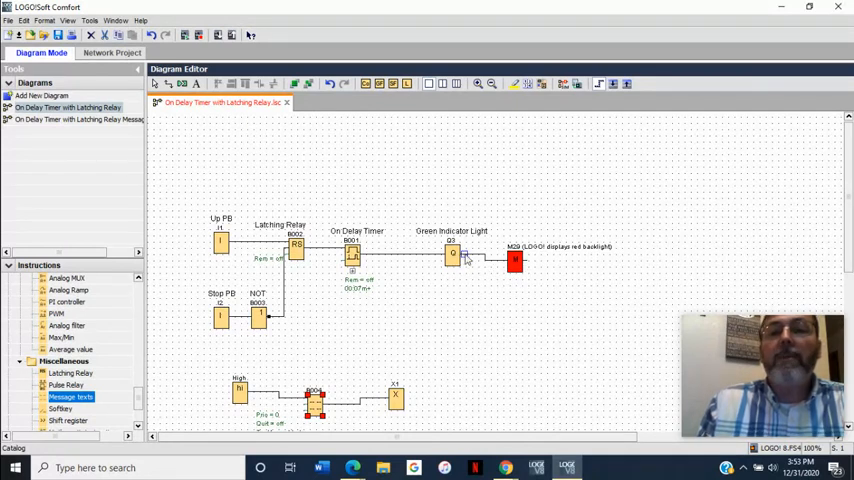
mouse_move(490, 296)
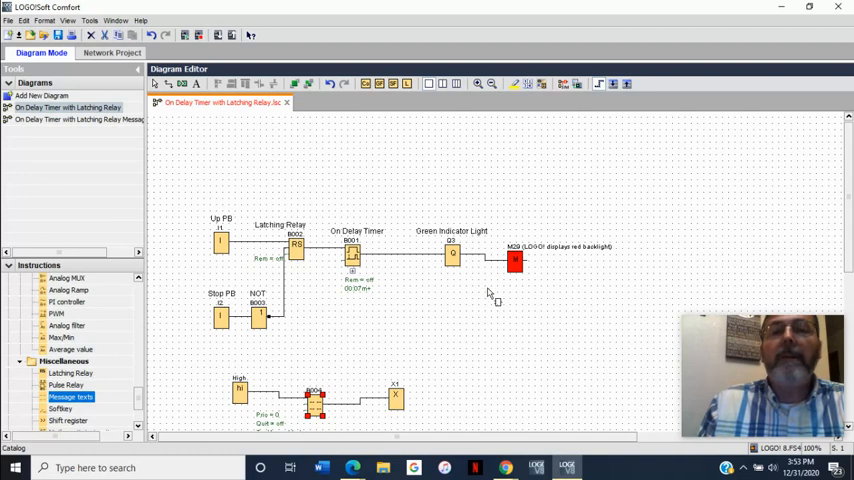
mouse_move(544, 104)
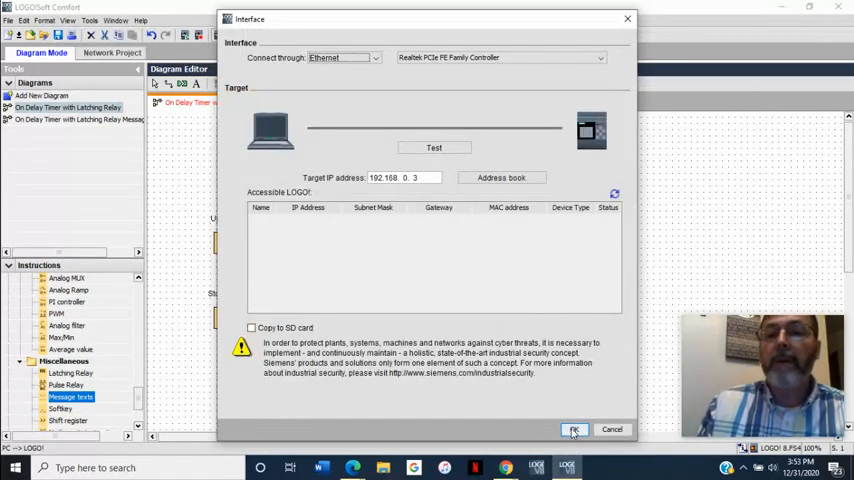
Step: Send the program to the LOGO!, stopping and restarting the device, then connect for online test
left_click(574, 428)
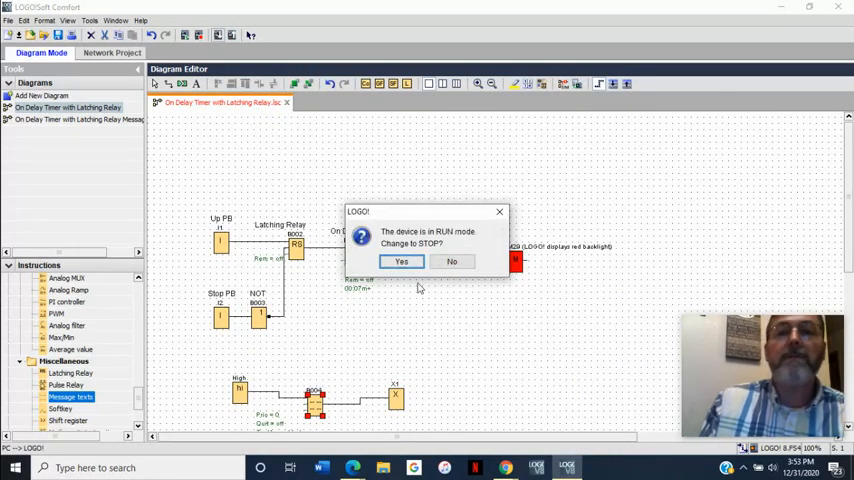
left_click(400, 260)
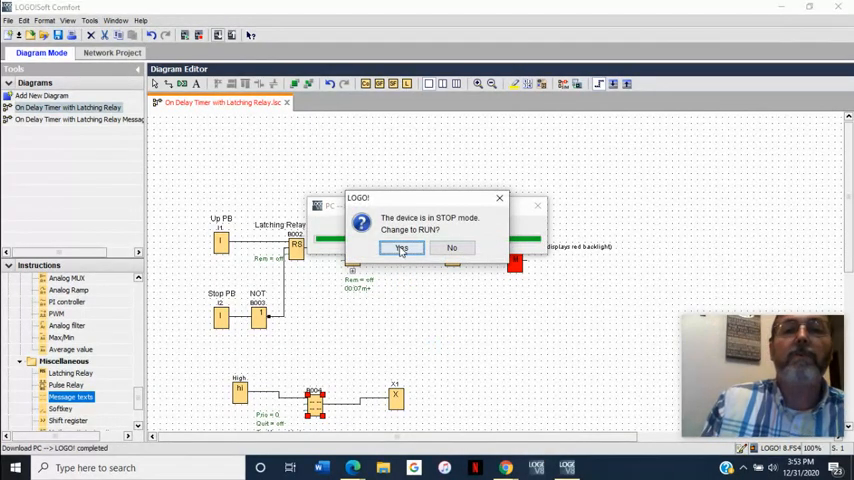
left_click(400, 246)
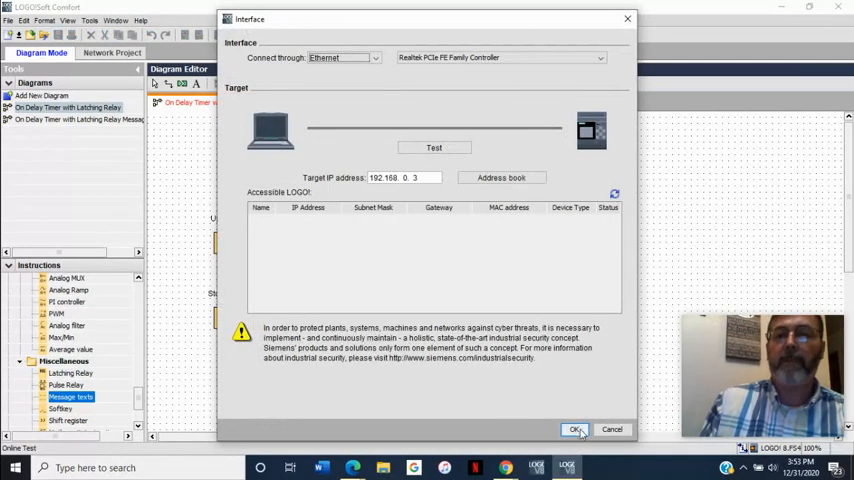
left_click(576, 428)
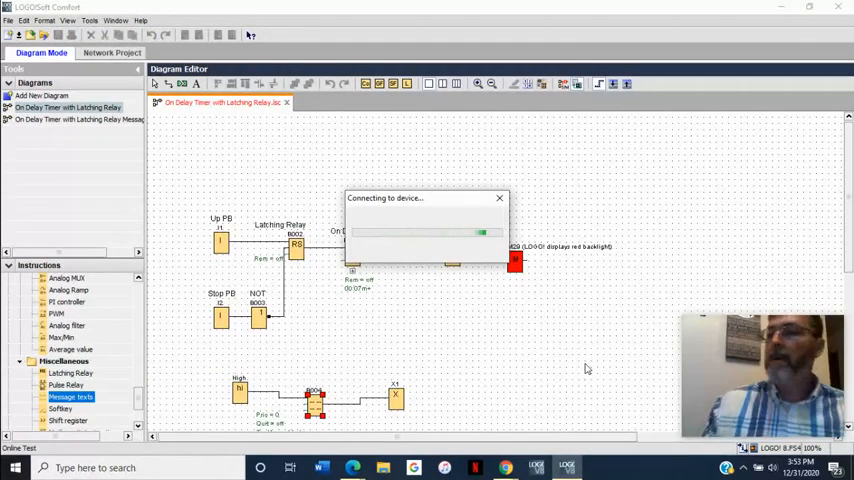